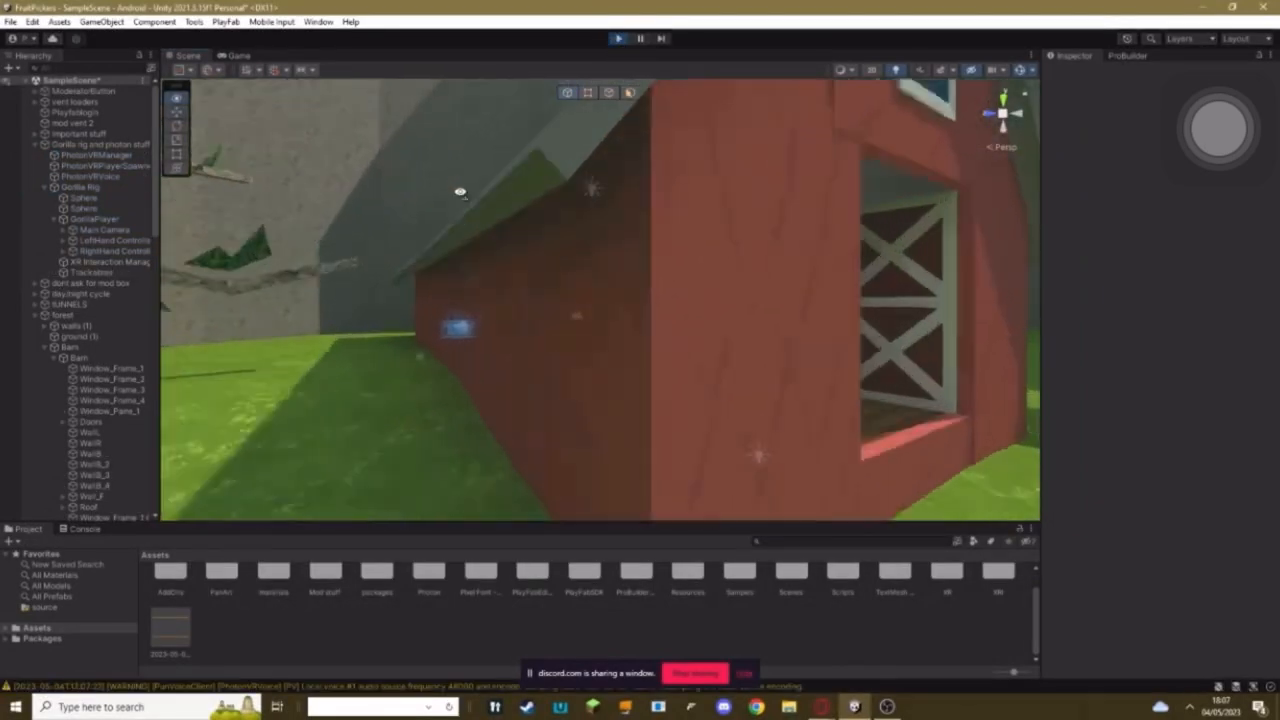
- Select GorillaPlayer to show its Transform, Player script and Rigidbody in the Inspector
click(93, 219)
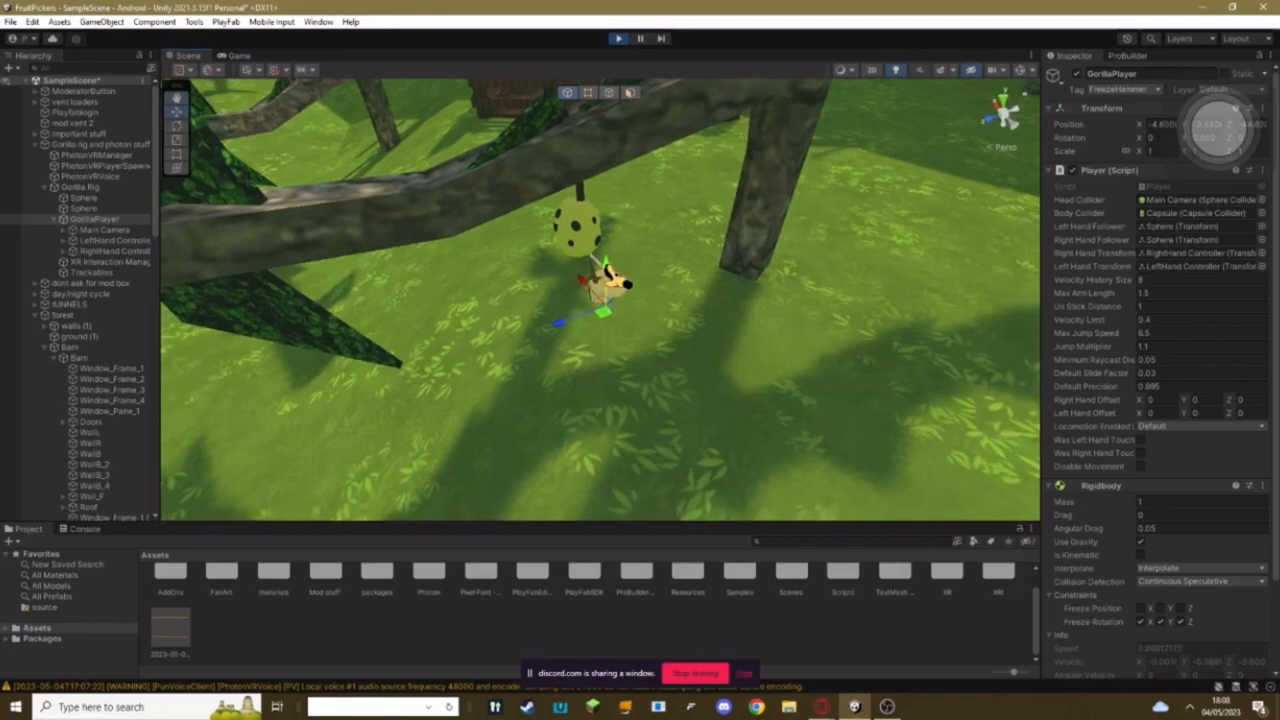
click(93, 240)
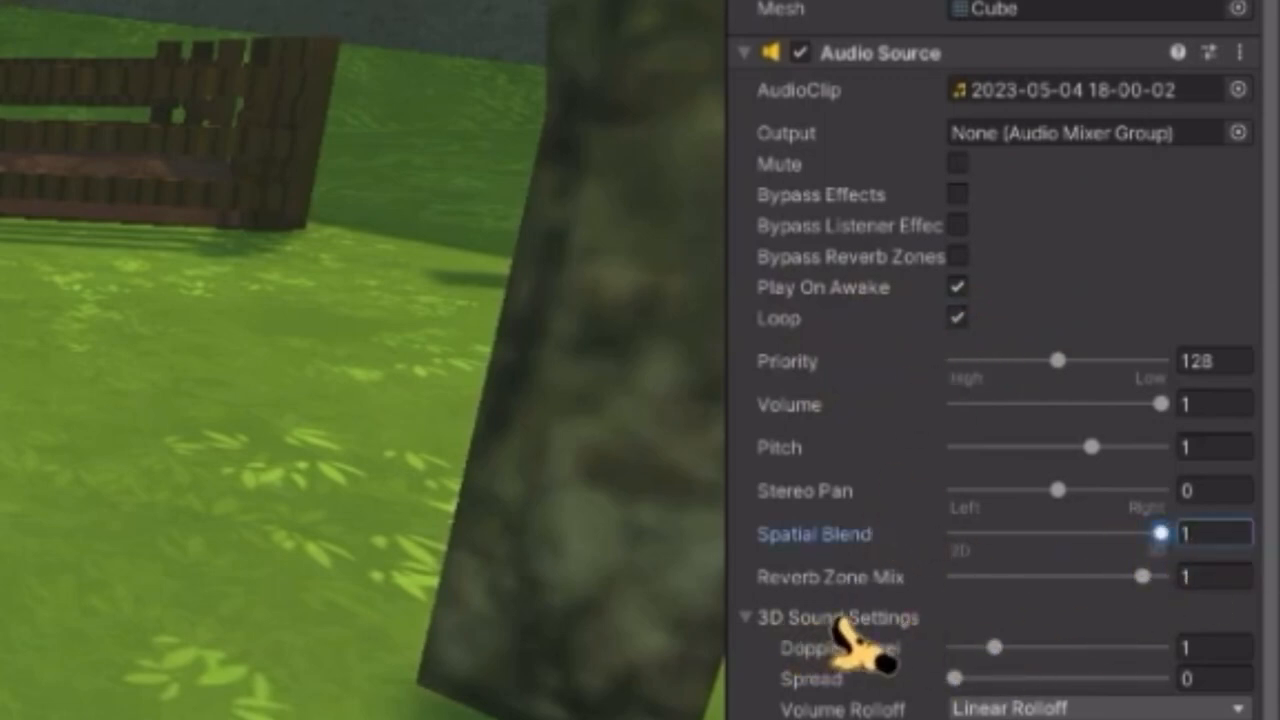
- Adjust the Audio Source's 3D sound range, re-entering Min Distance 1 with Max Distance 14
scroll(down, 3)
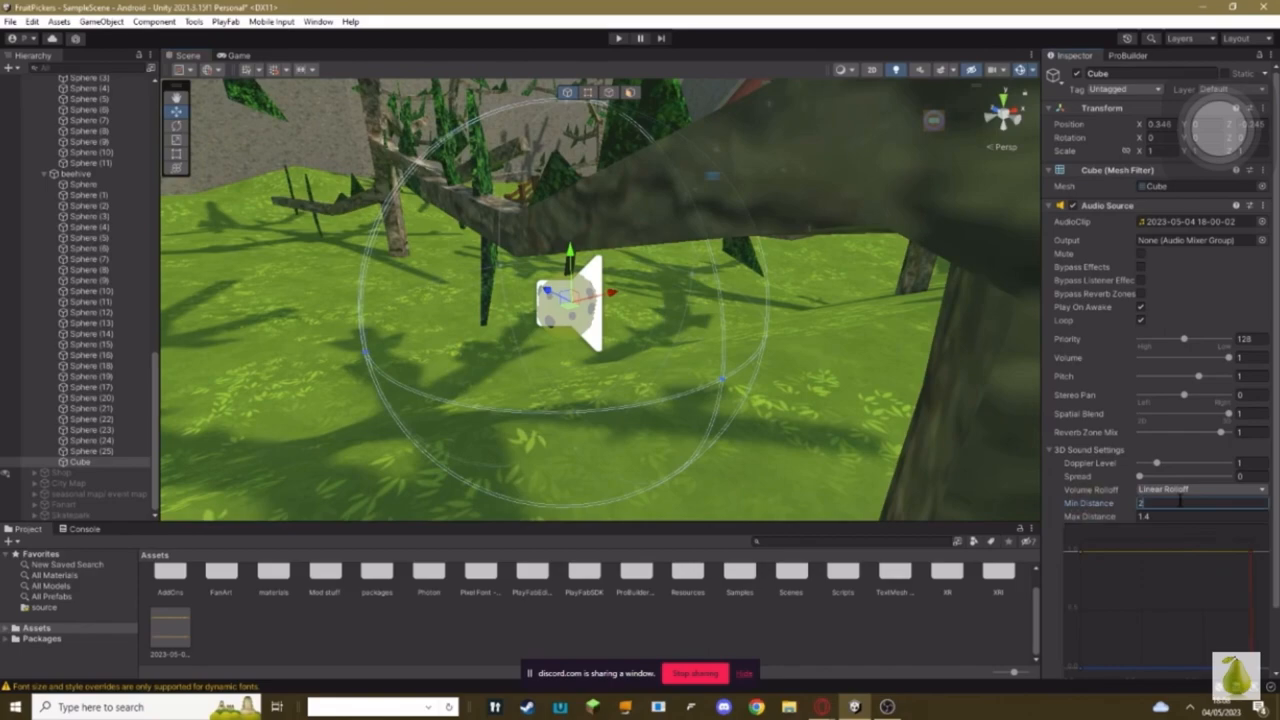
click(1195, 502)
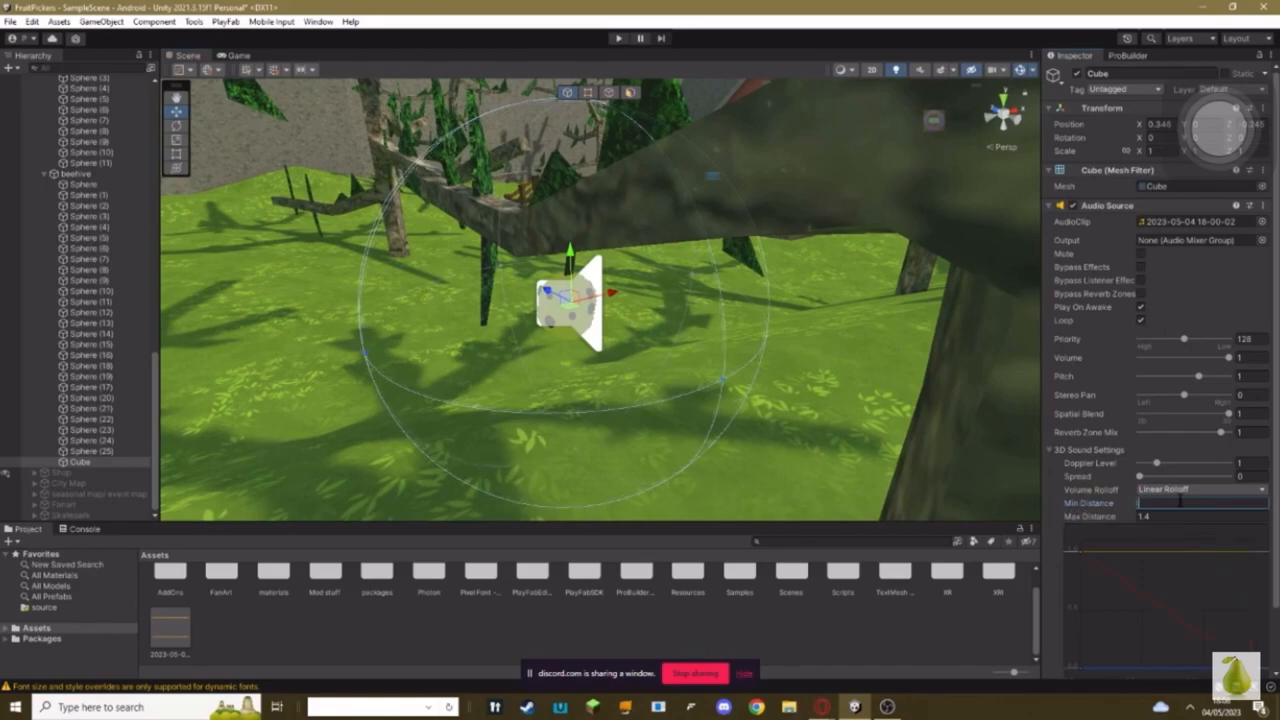